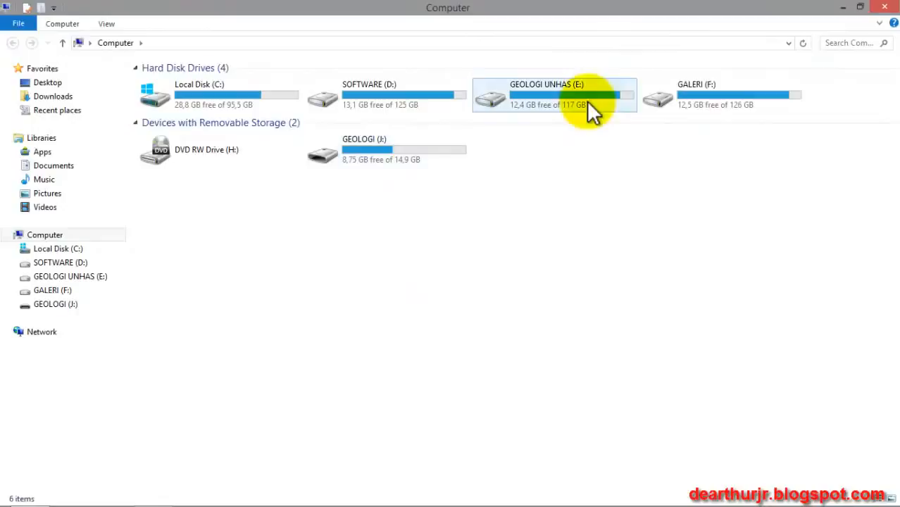
Browse to E:\ArcGIS on the GEOLOGI UNHAS drive and pick out Konsesi.xlsx
double_click(555, 94)
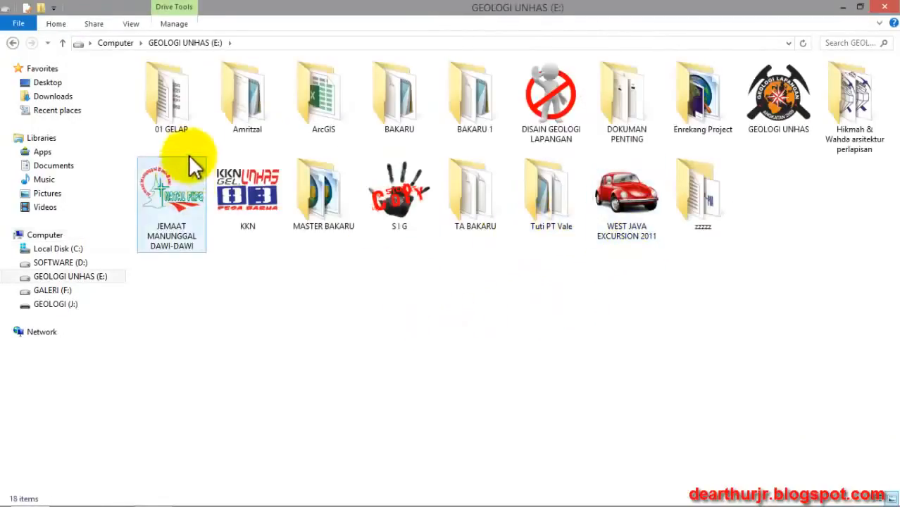
double_click(323, 96)
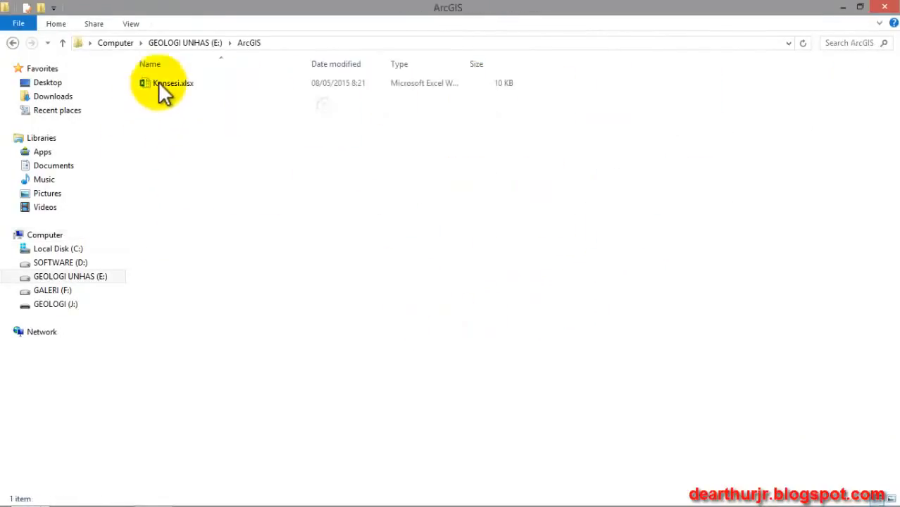
click(172, 83)
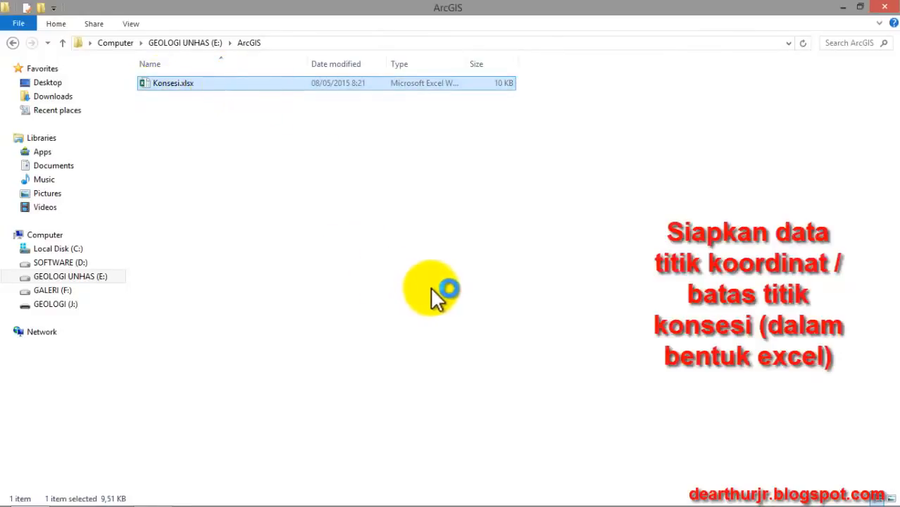
mouse_move(335, 291)
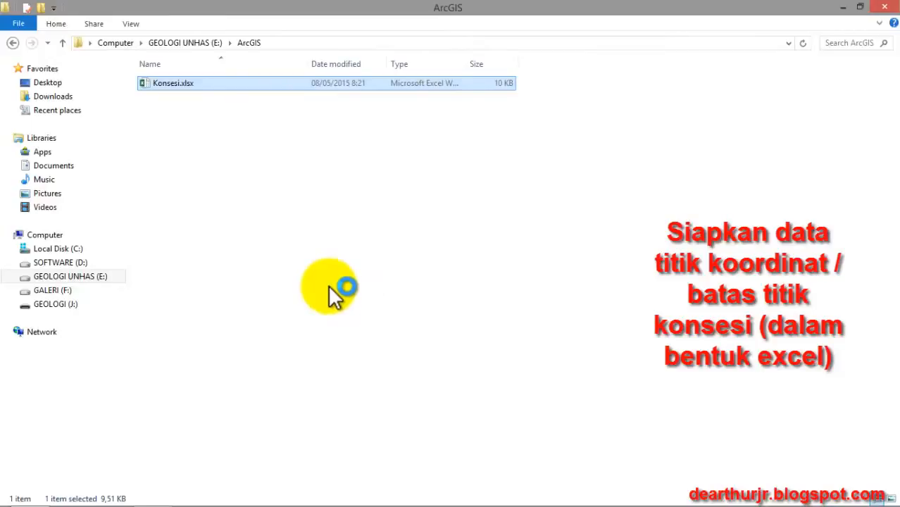
Review Konsesi.xlsx in Excel, noting the st, Selatan and Timur coordinate columns
double_click(173, 83)
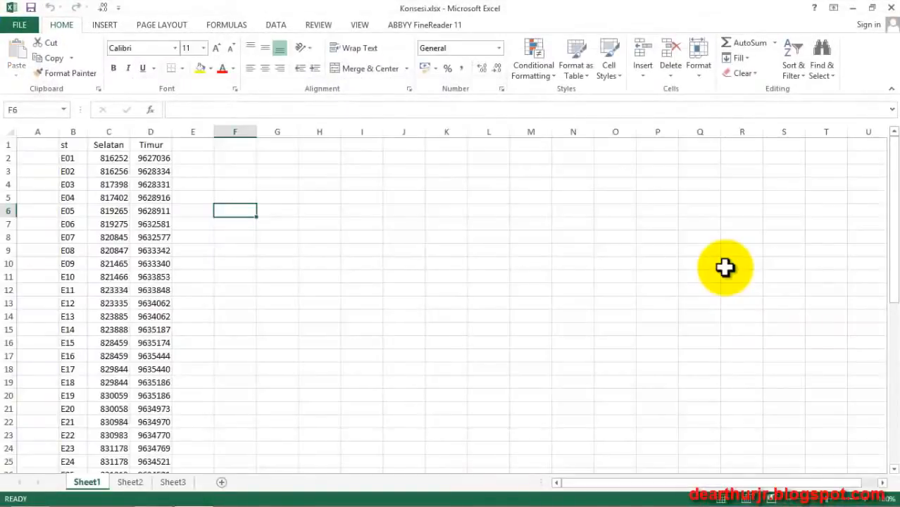
click(108, 144)
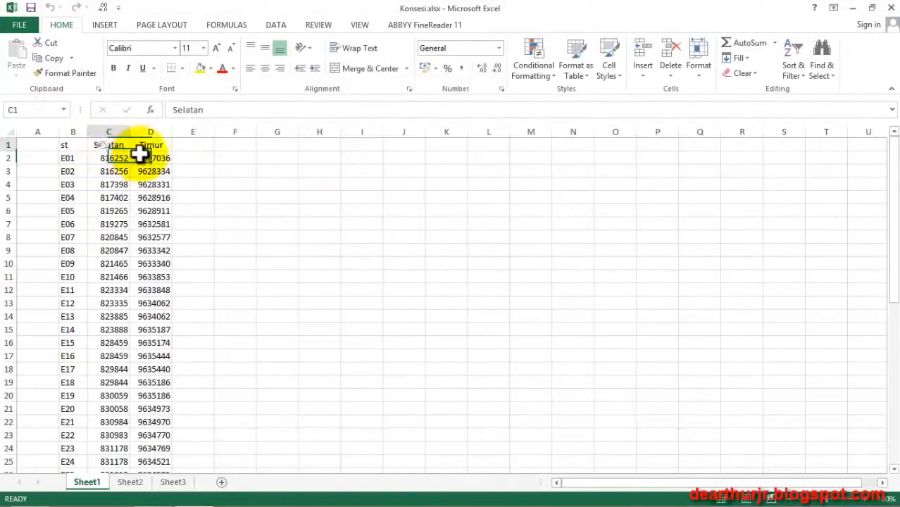
click(151, 144)
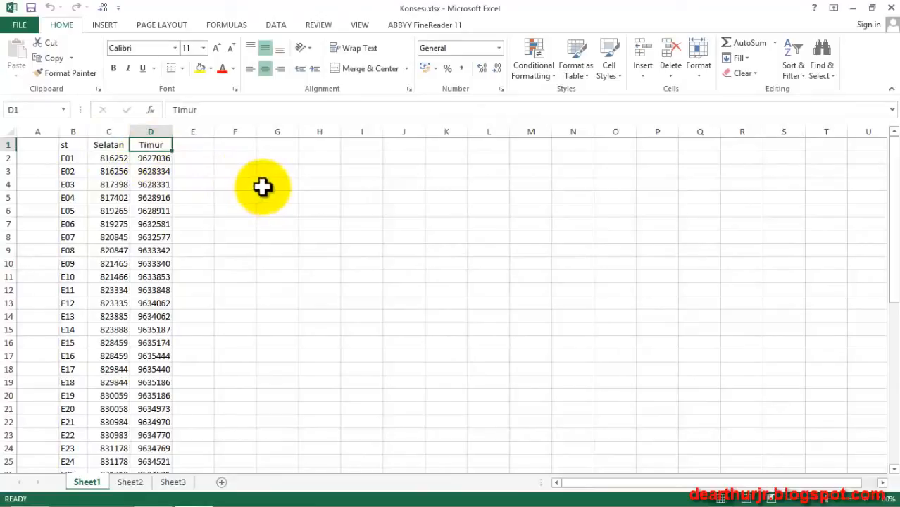
click(276, 184)
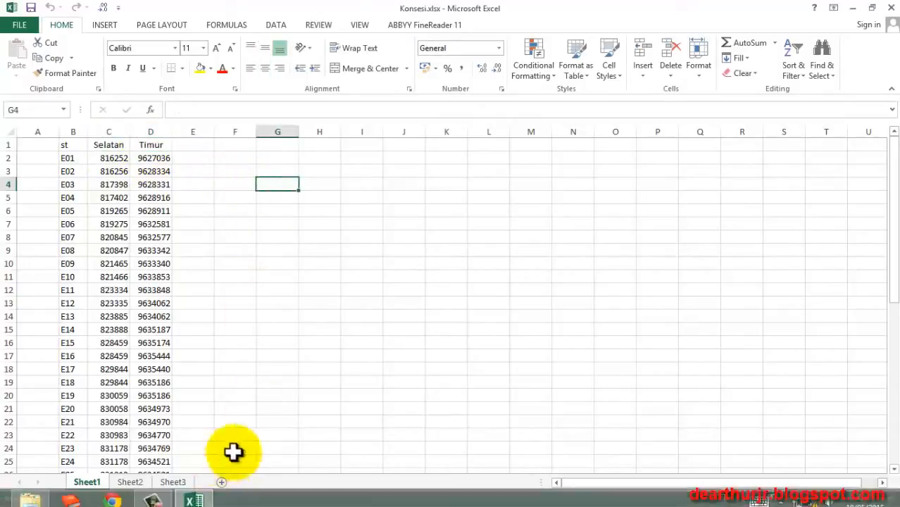
click(362, 355)
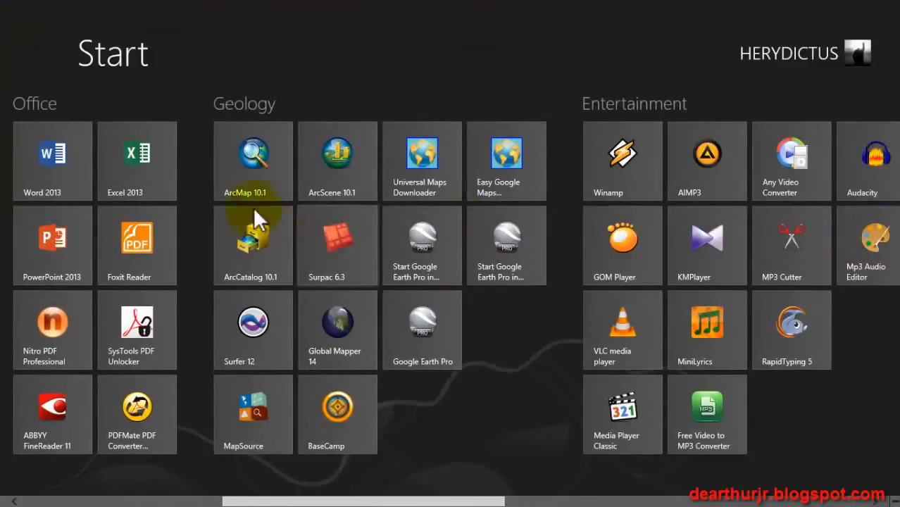
mouse_move(285, 190)
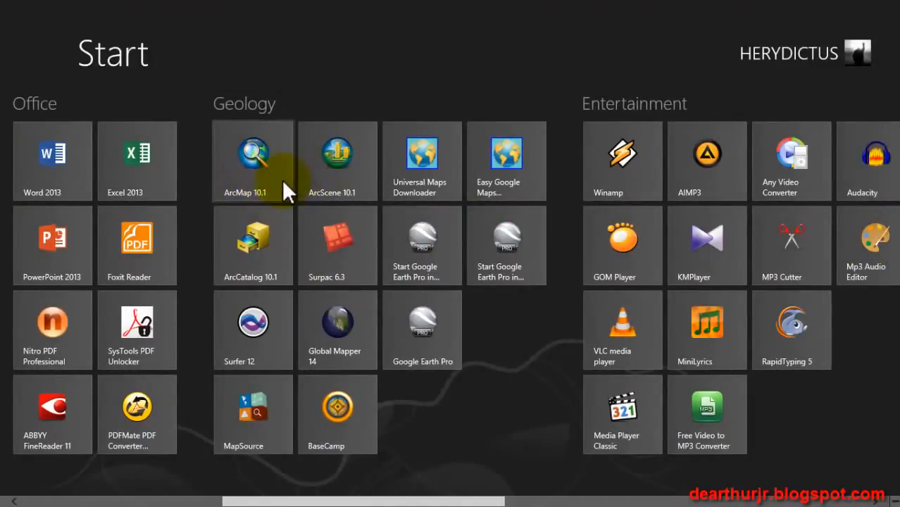
Launch ArcMap 10.1 from its Start screen tile
click(252, 161)
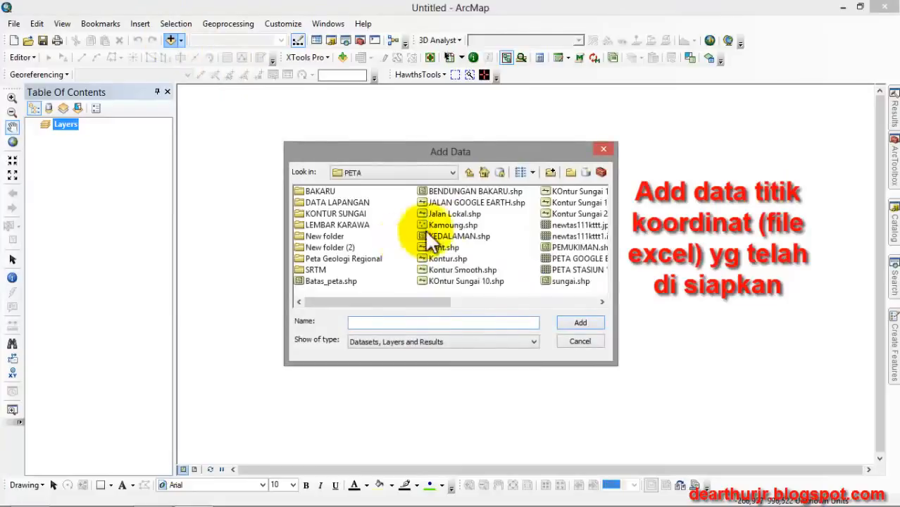
Browse Add Data to E:\ArcGIS\Konsesi.xlsx and add its Sheet1$ table to the map
click(469, 172)
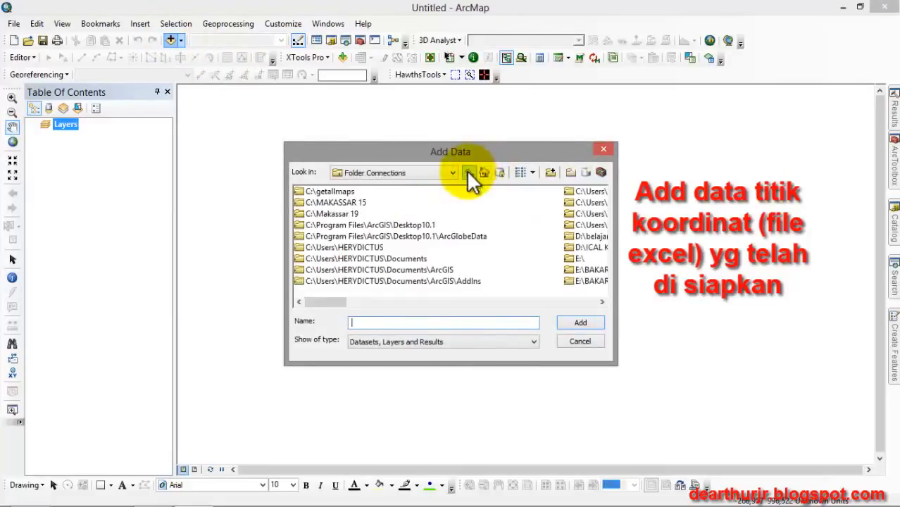
mouse_move(609, 312)
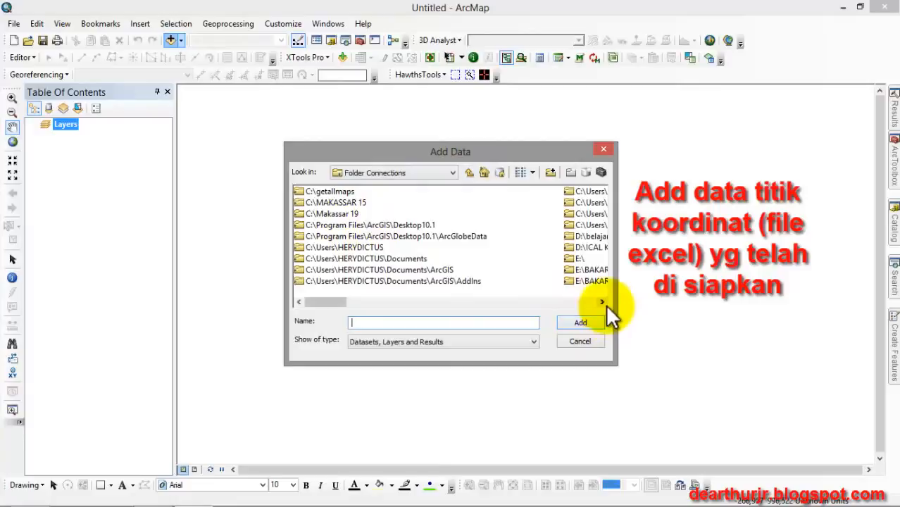
click(602, 301)
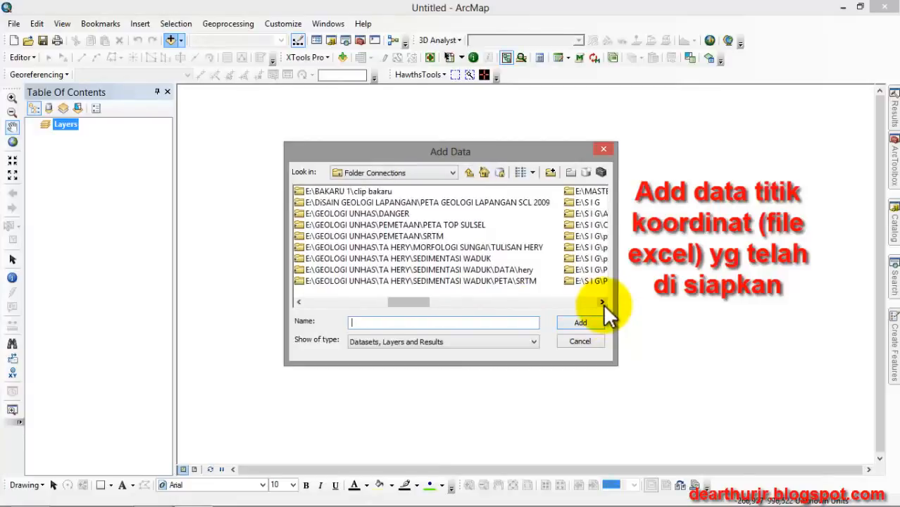
mouse_move(415, 310)
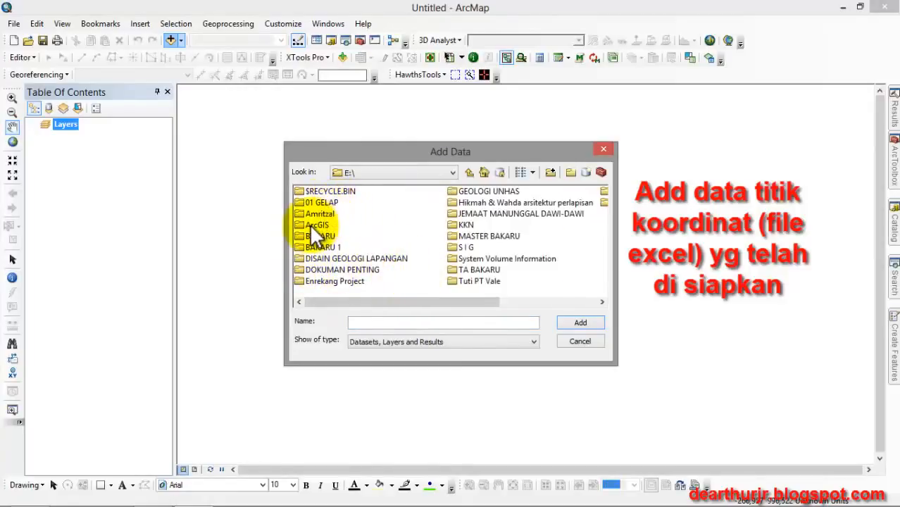
double_click(317, 225)
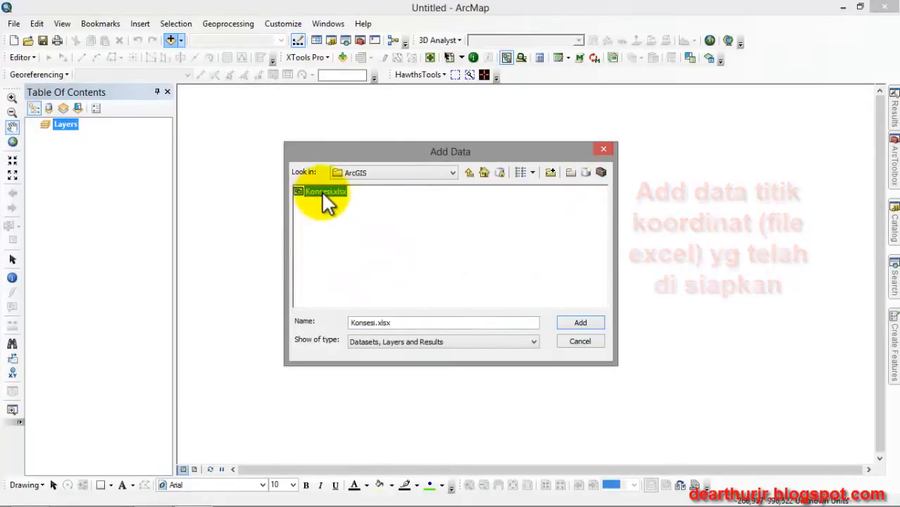
double_click(325, 191)
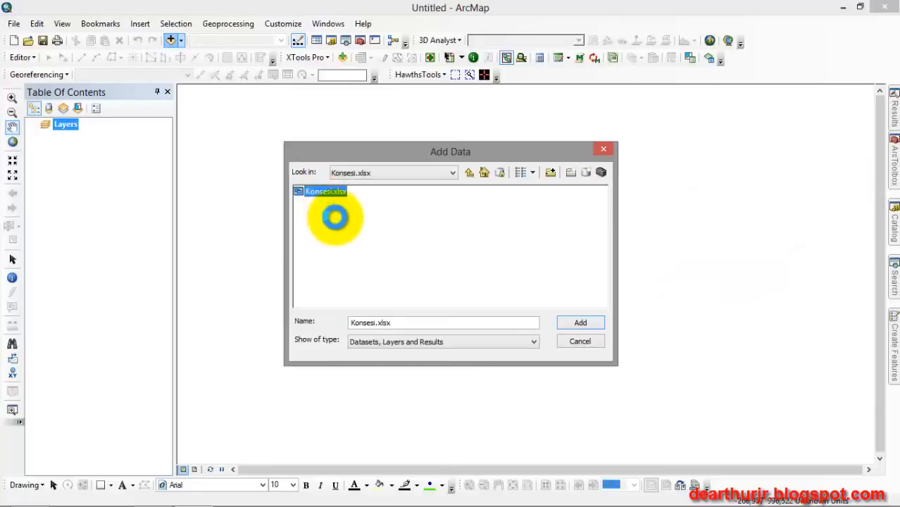
double_click(325, 192)
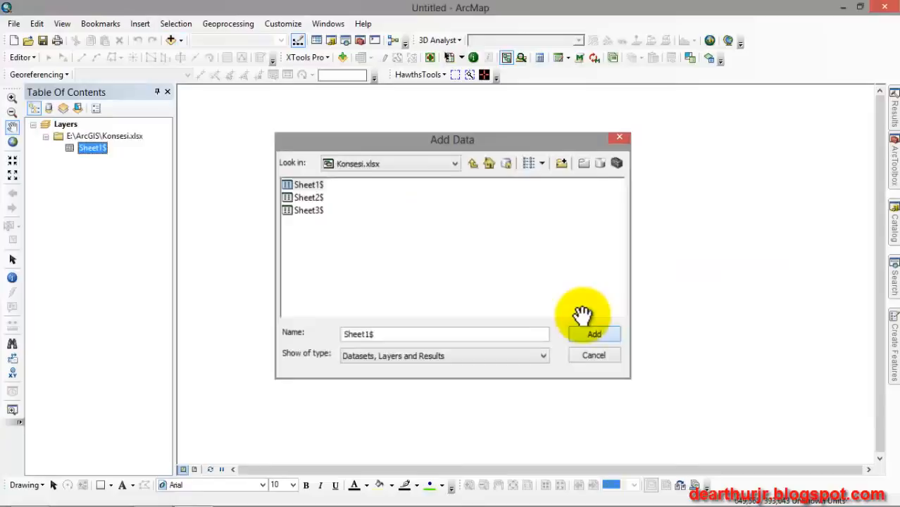
click(595, 334)
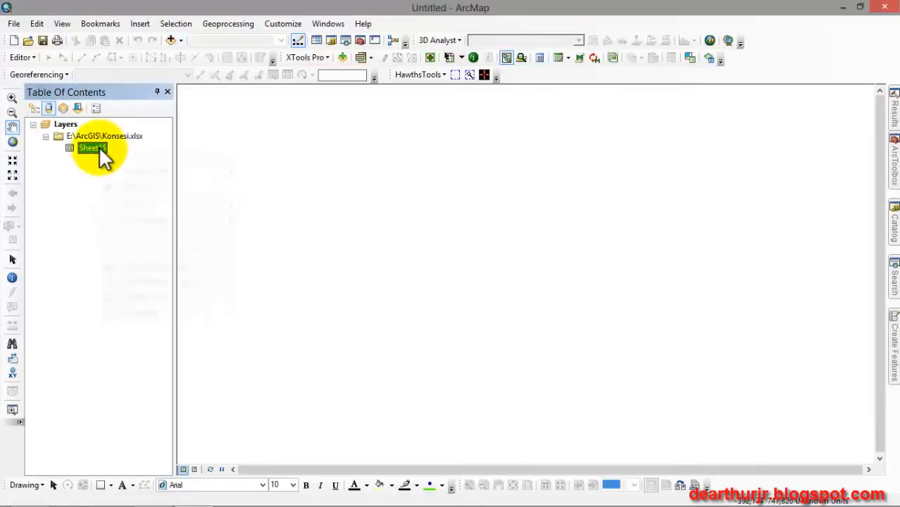
Start Display XY Data on Sheet1$ with Selatan as X and Timur as Y
right_click(93, 148)
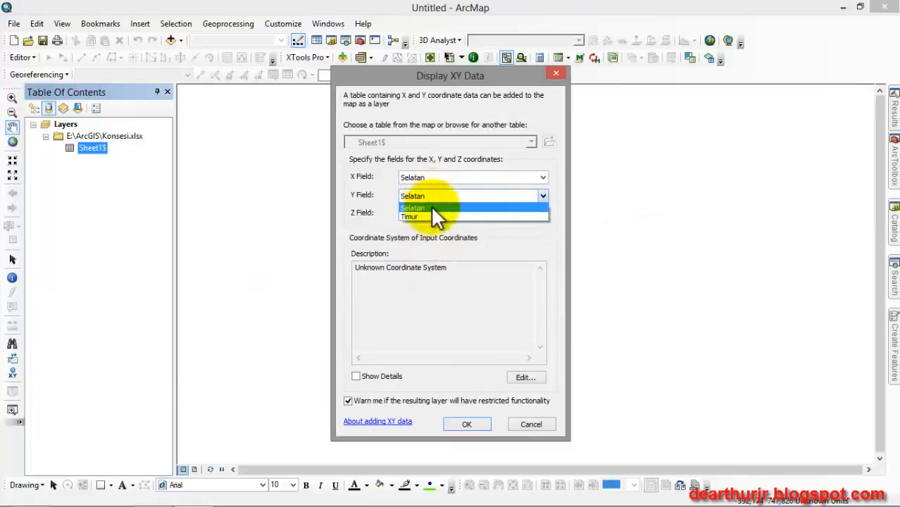
click(410, 217)
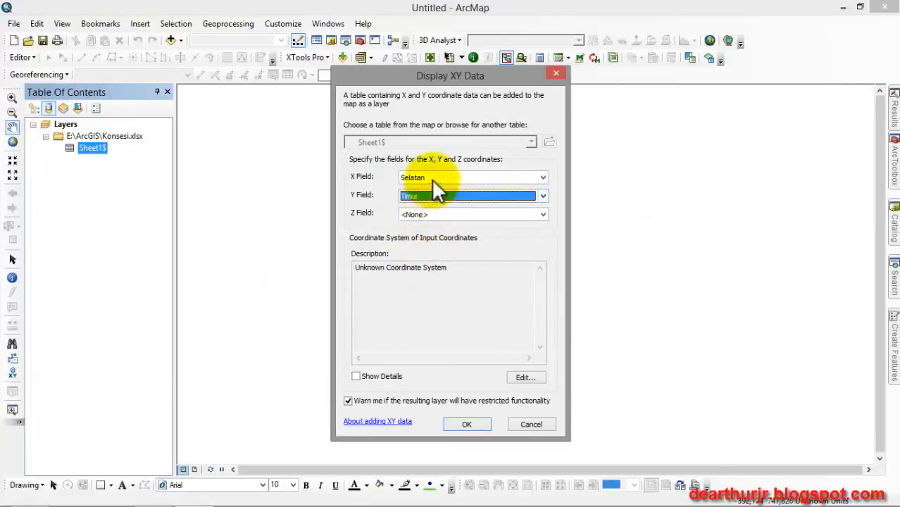
click(472, 177)
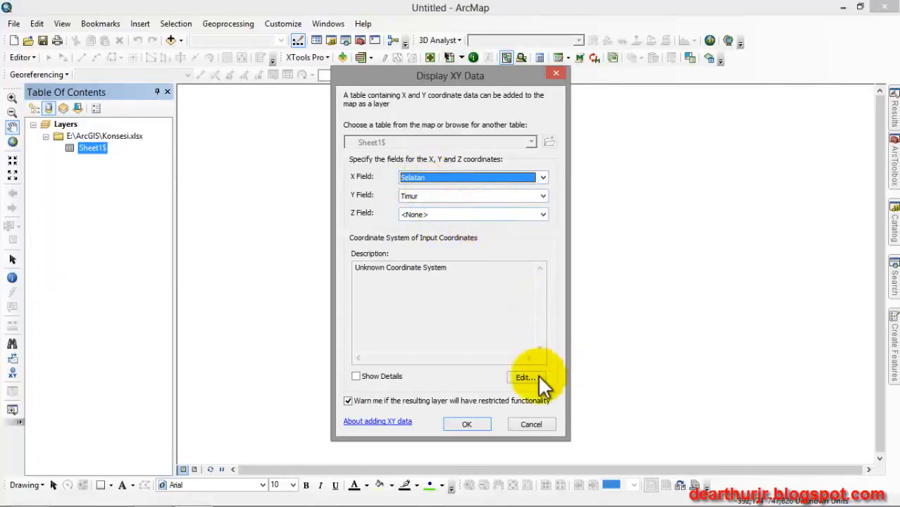
Assign WGS 1984 UTM Zone 50S from Favorites and add the Sheet1$ Events points, dismissing the Object-ID warning
click(525, 378)
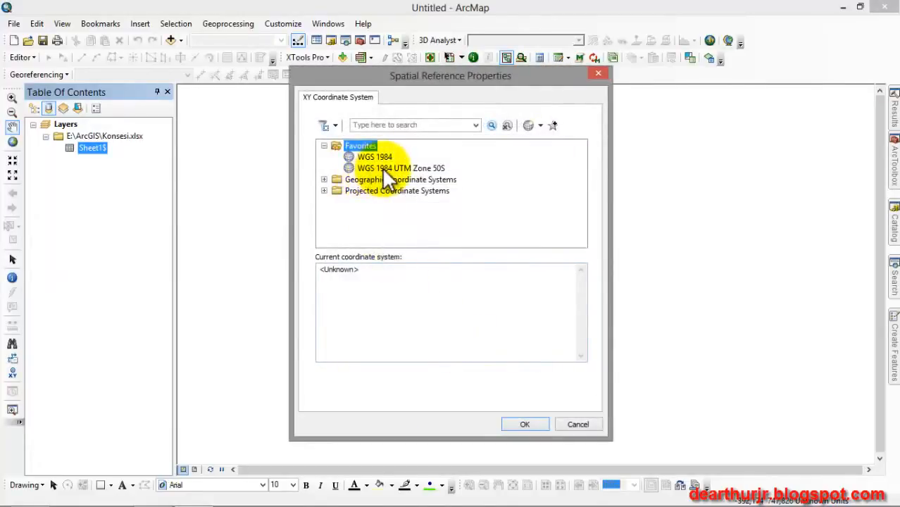
click(401, 168)
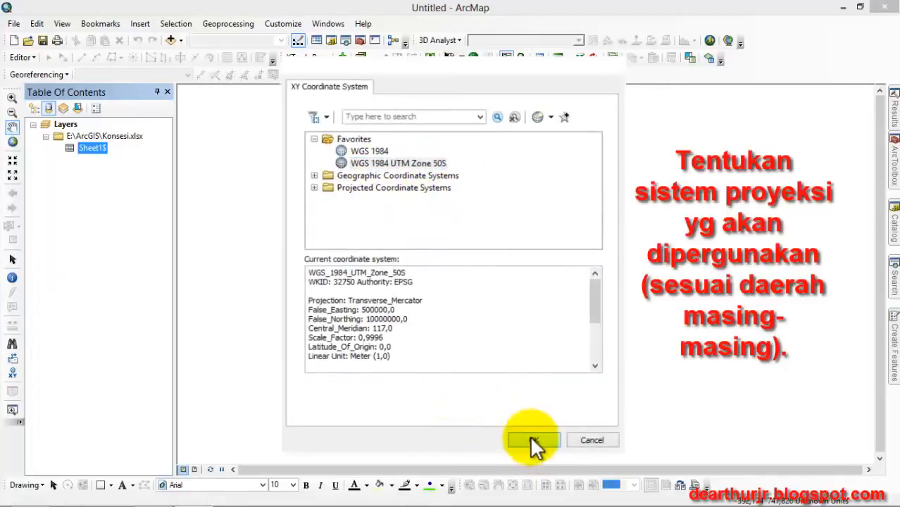
click(532, 439)
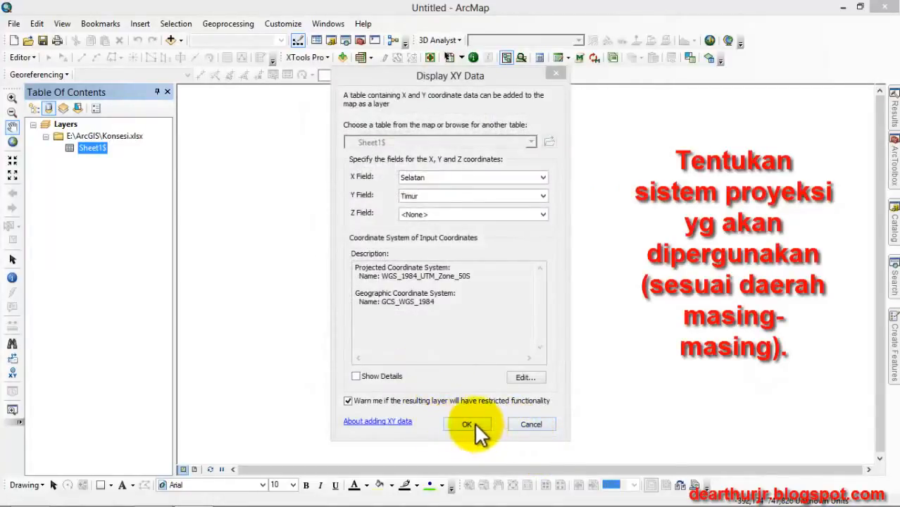
click(466, 424)
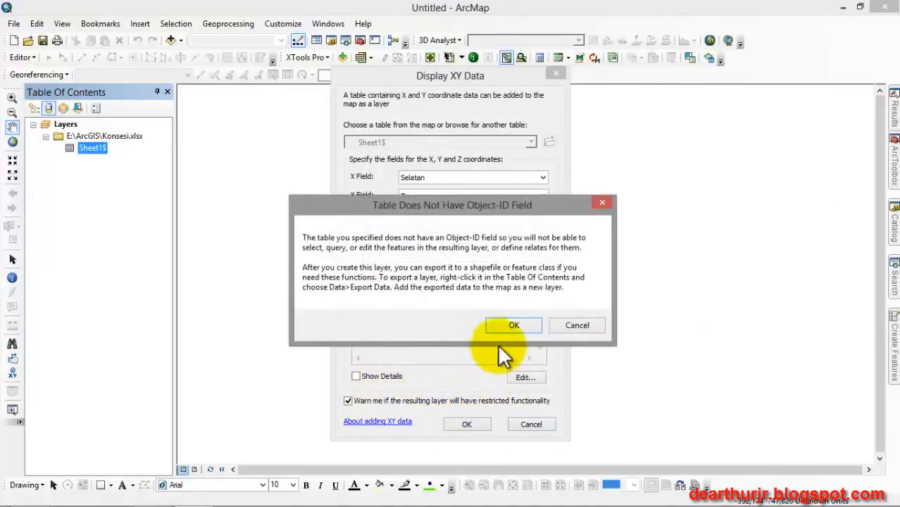
click(513, 324)
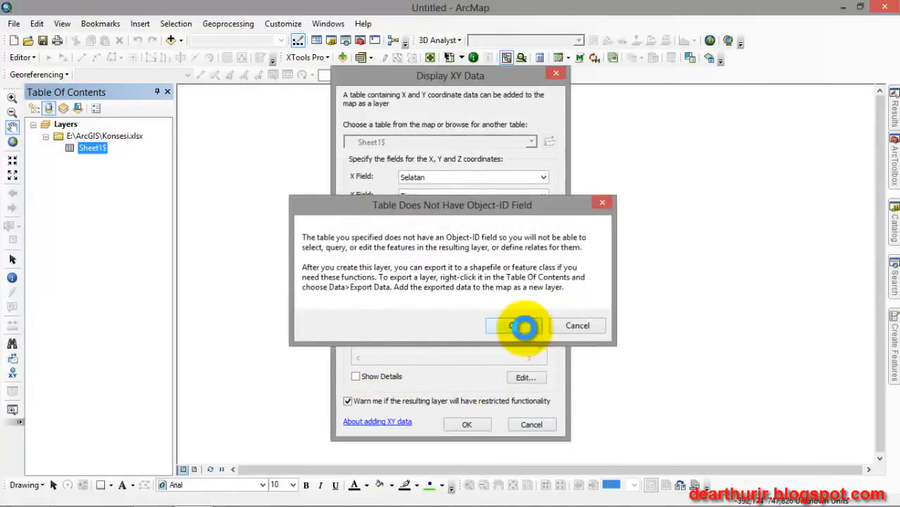
click(513, 325)
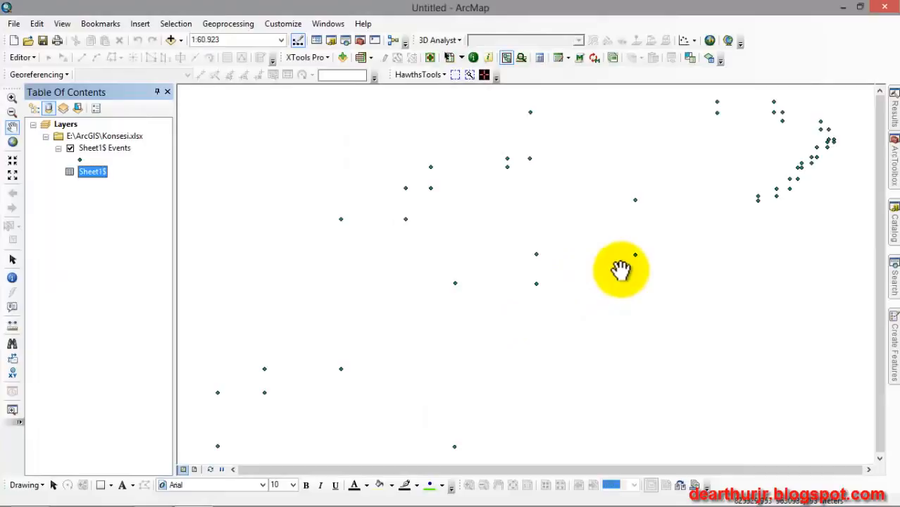
mouse_move(489, 271)
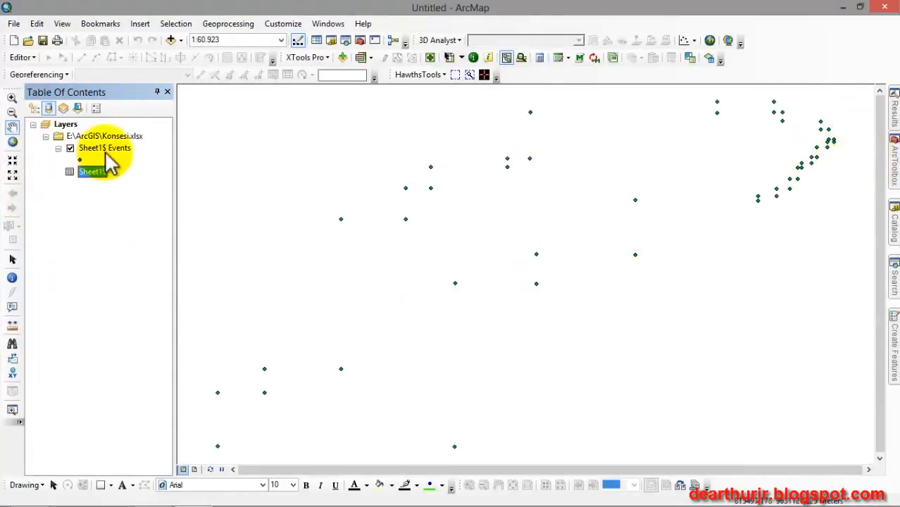
click(104, 148)
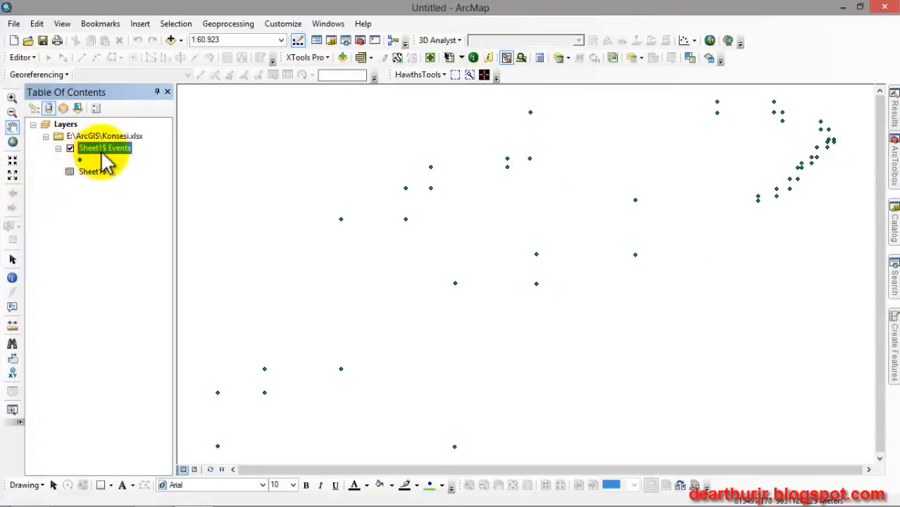
Begin Export Data on Sheet1$ Events and browse the output location to E:\ArcGIS
right_click(105, 148)
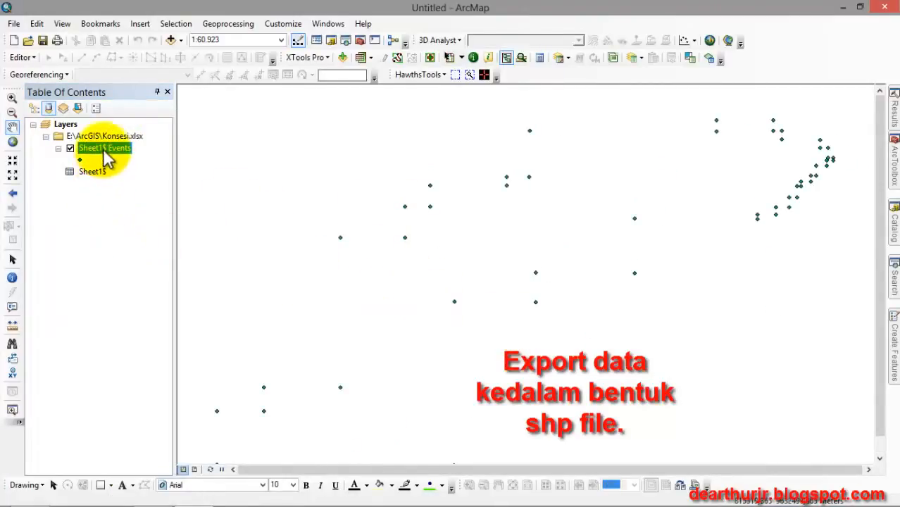
right_click(105, 148)
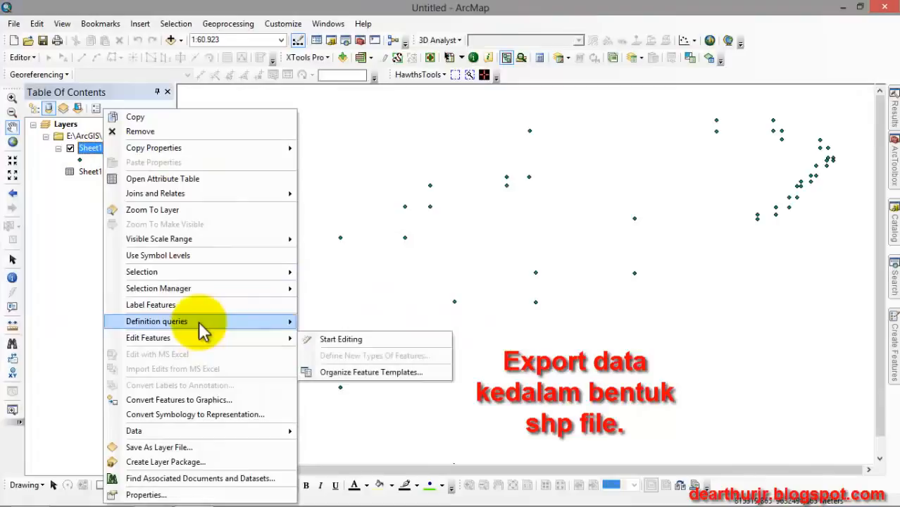
mouse_move(133, 432)
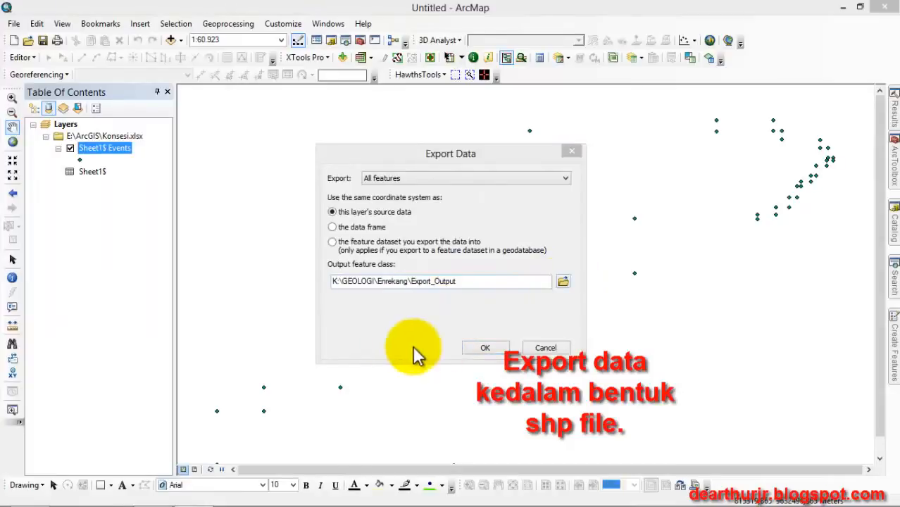
click(564, 281)
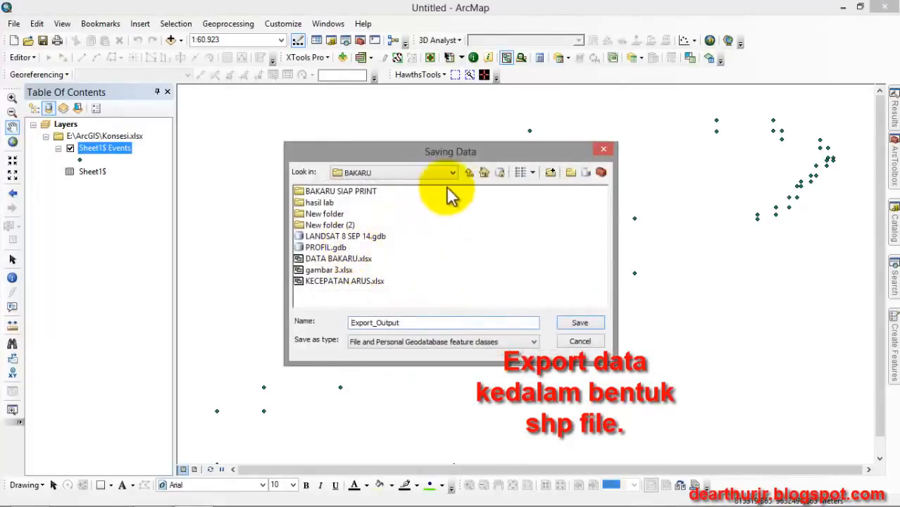
click(469, 172)
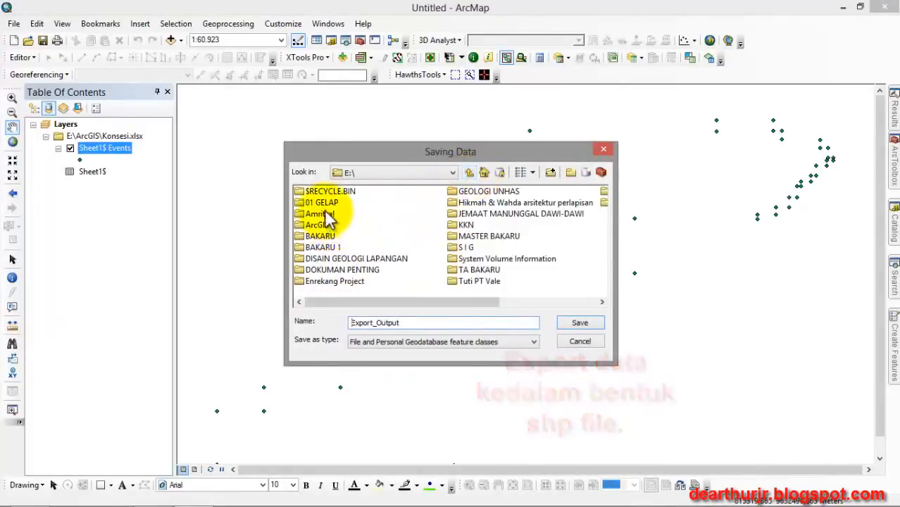
double_click(318, 225)
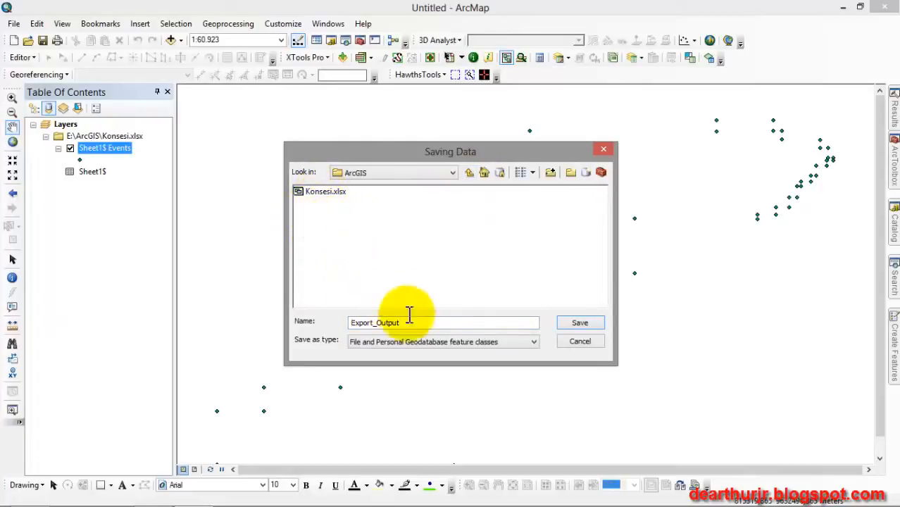
Name the output Batas_konsesi as a Shapefile and run the export
text(Ba)
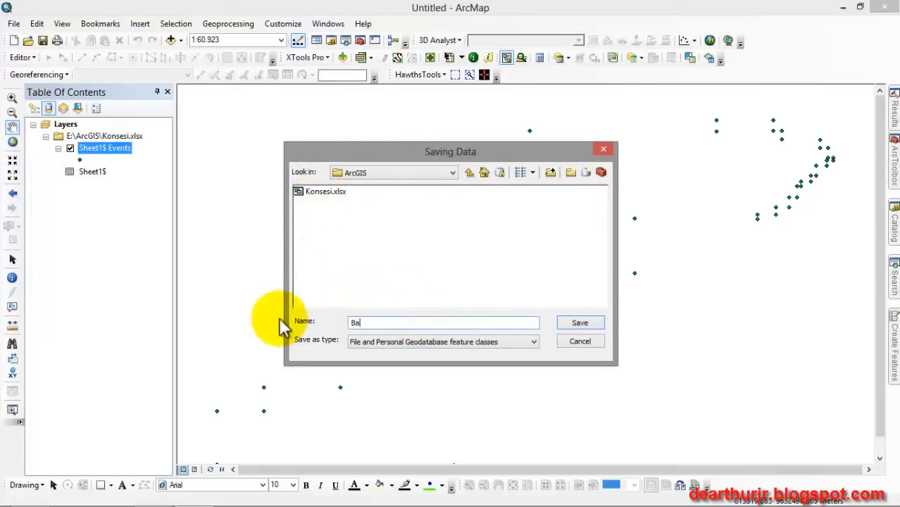
text(tas)
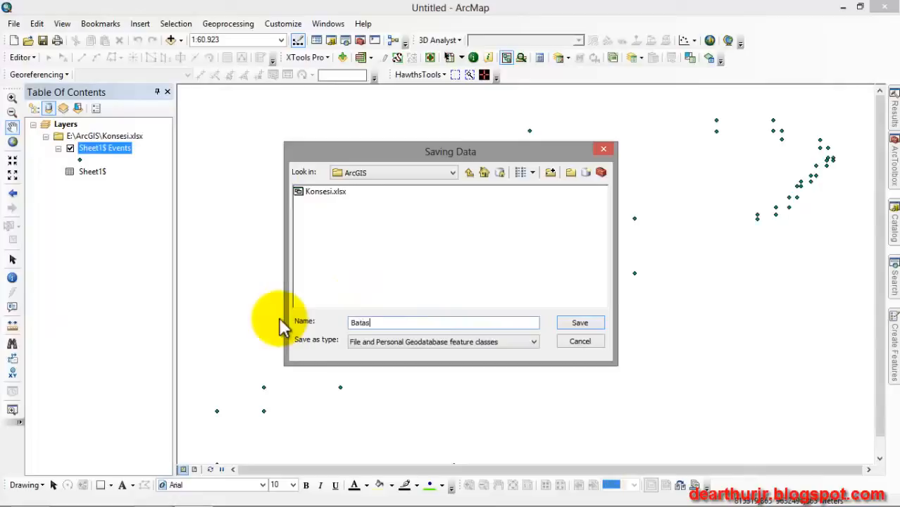
text(_konsesi)
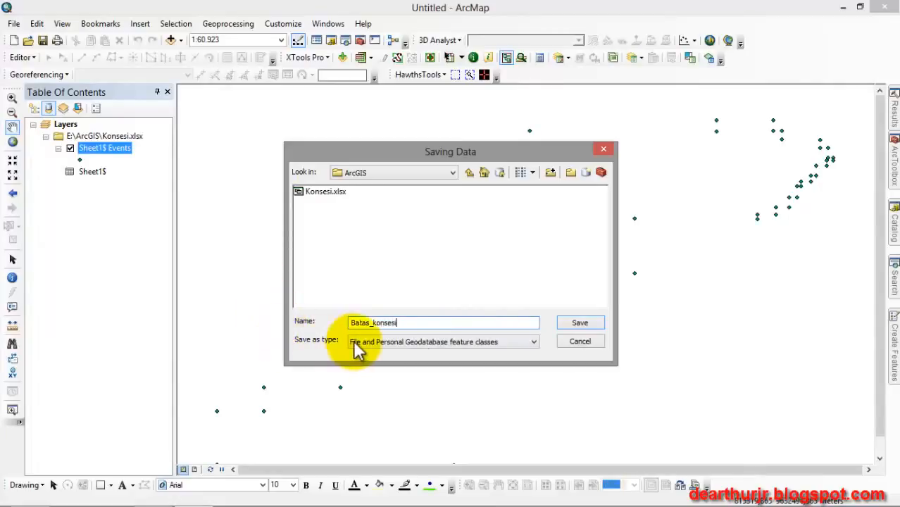
click(532, 342)
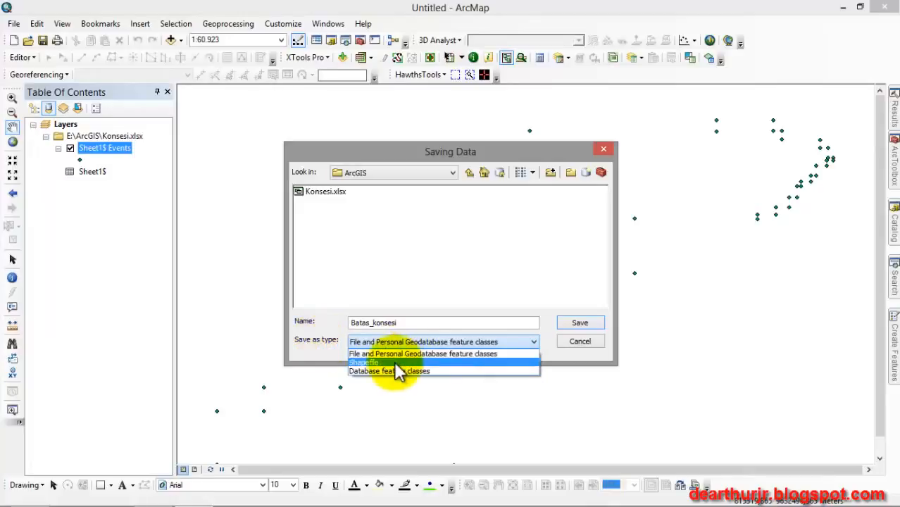
click(365, 362)
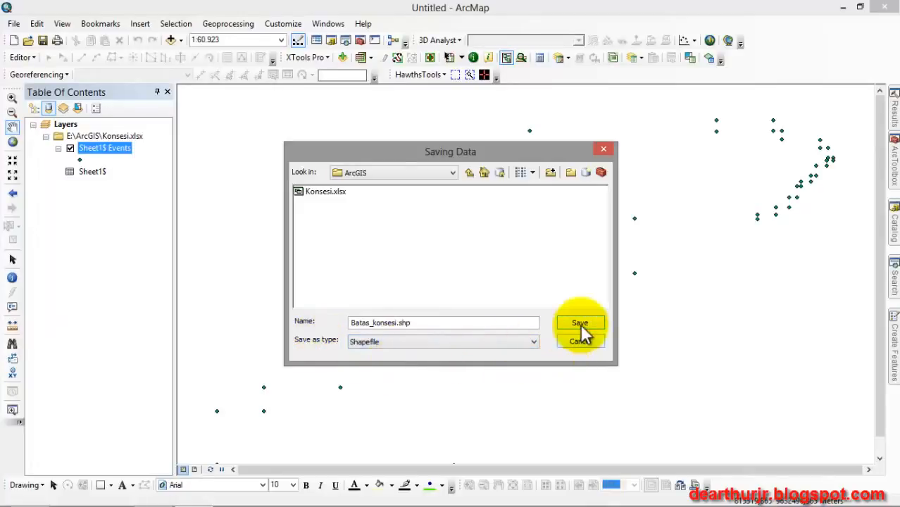
click(579, 323)
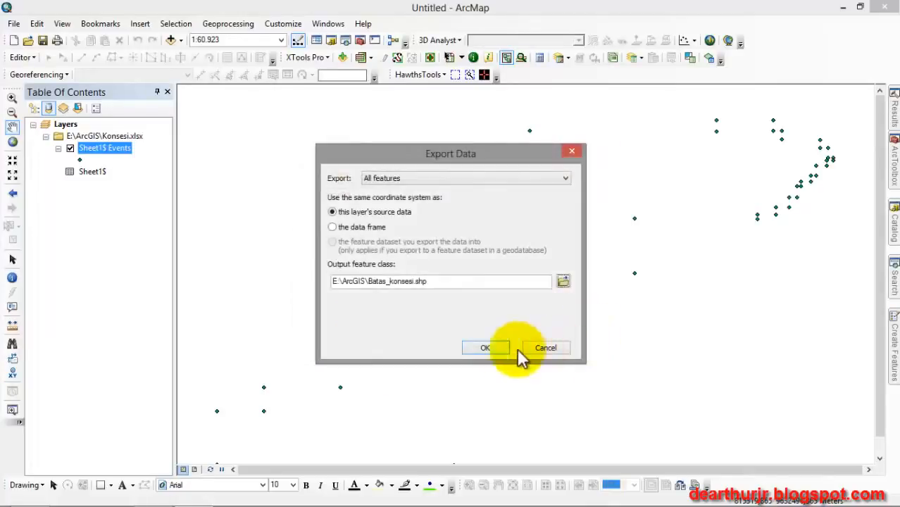
click(485, 347)
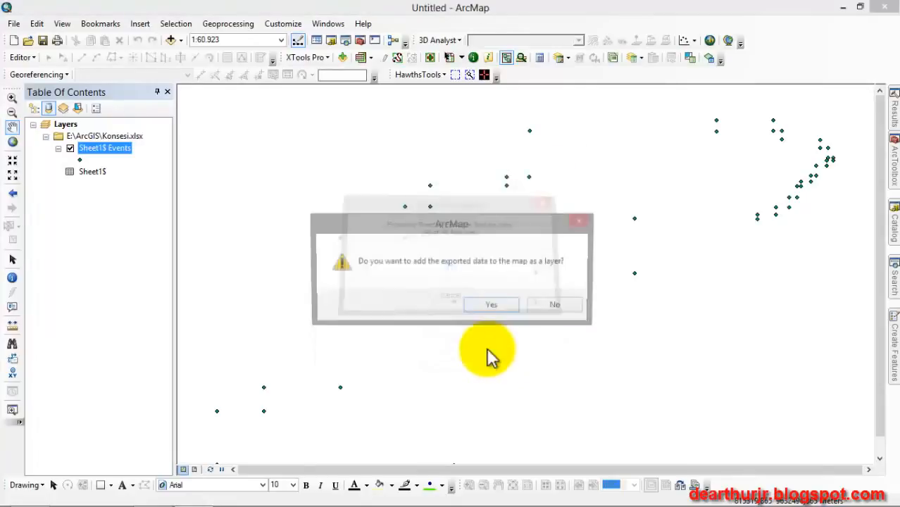
Add the exported Batas_konsesi shapefile as a layer and bring up its layer actions
click(490, 304)
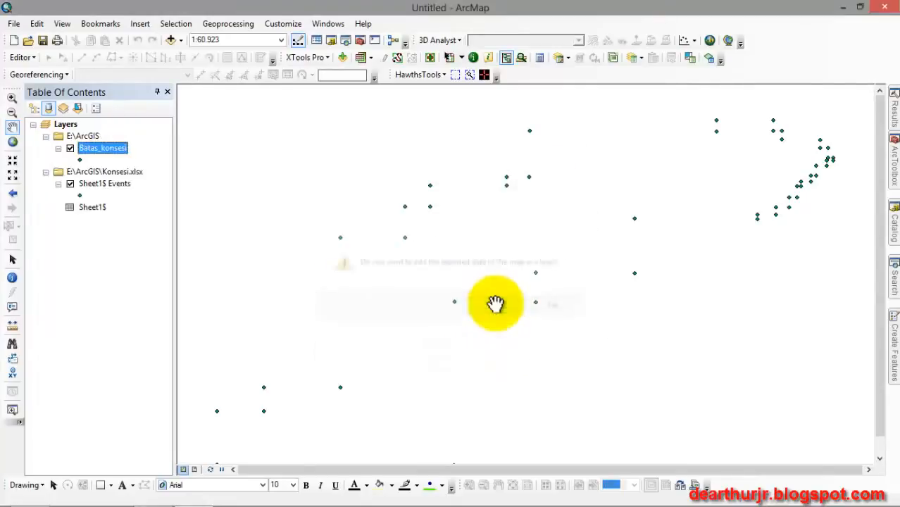
mouse_move(171, 127)
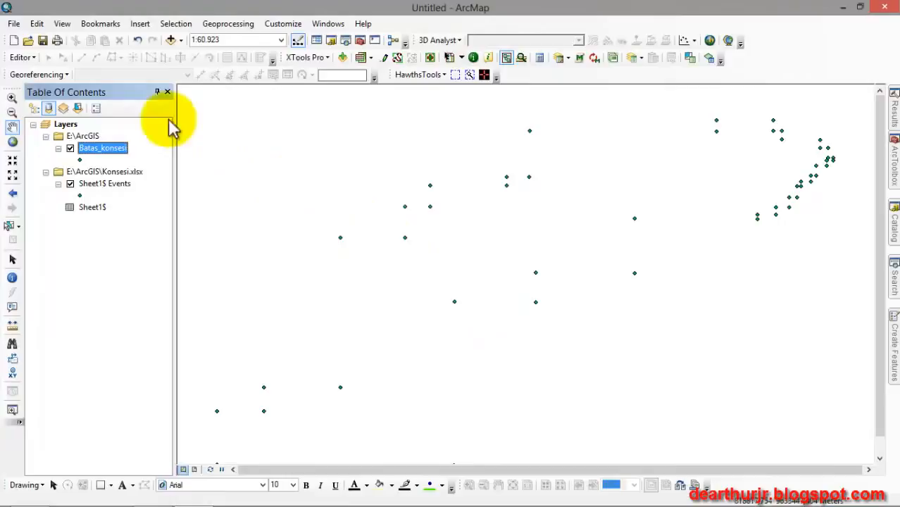
click(104, 172)
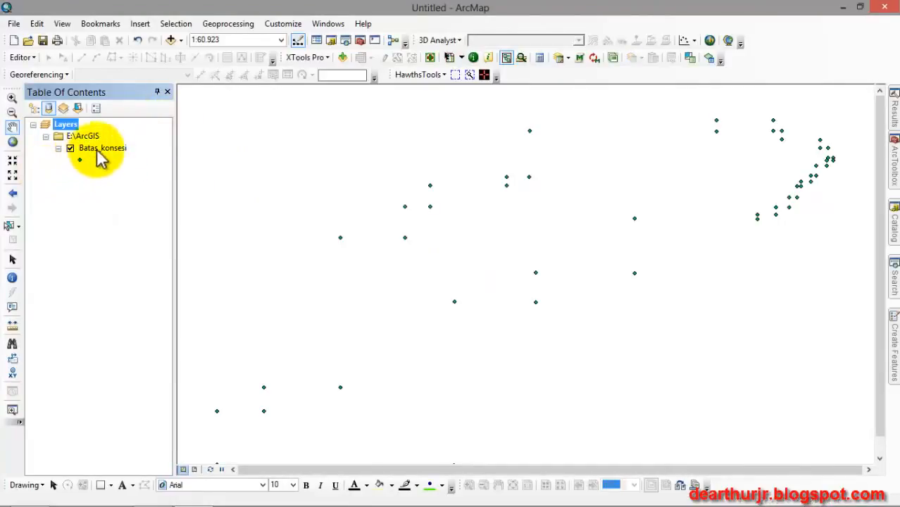
right_click(102, 148)
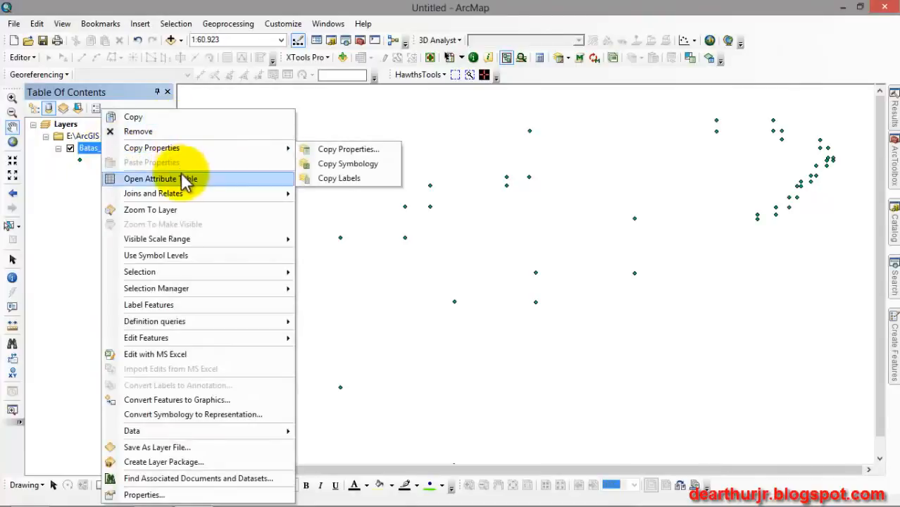
Show the Batas_konsesi attribute table and select all 48 point records
click(161, 177)
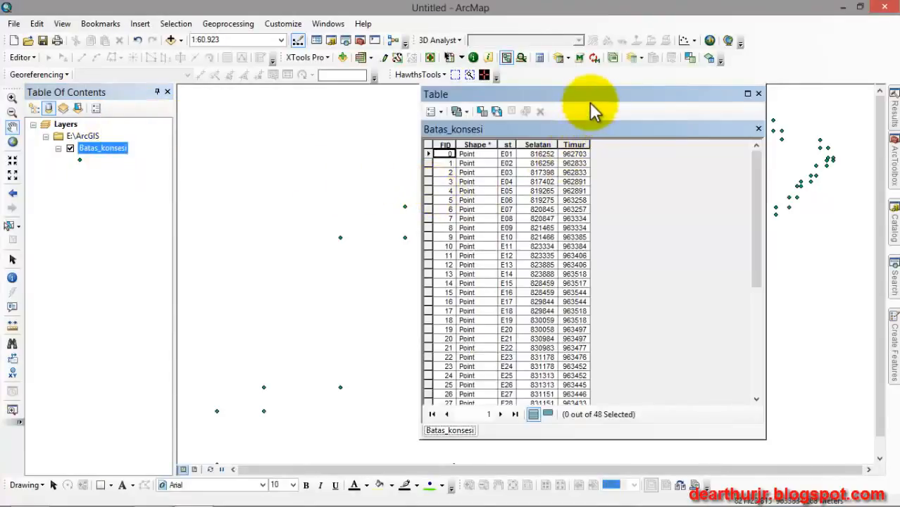
drag(591, 93, 398, 145)
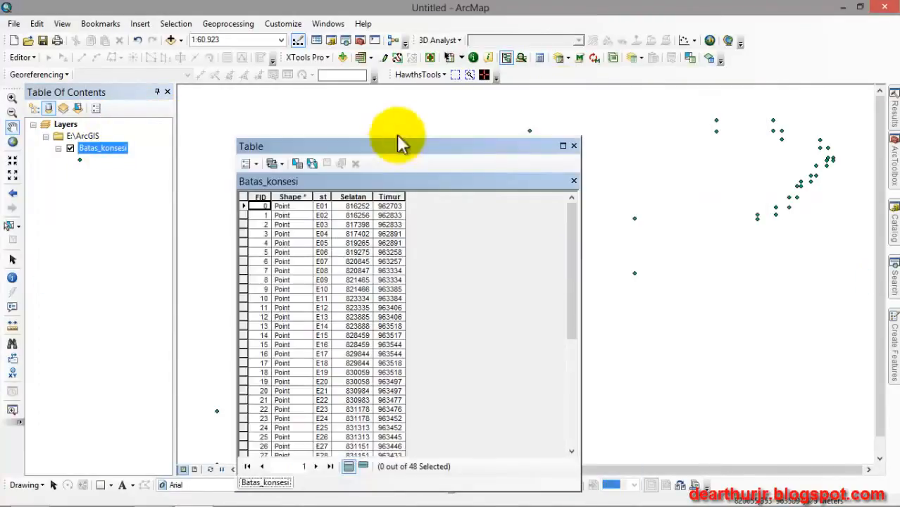
mouse_move(423, 496)
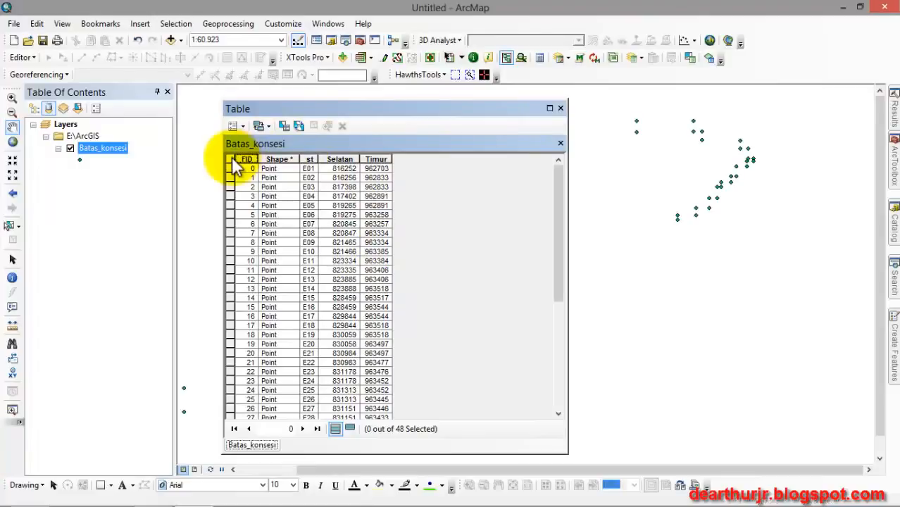
click(234, 158)
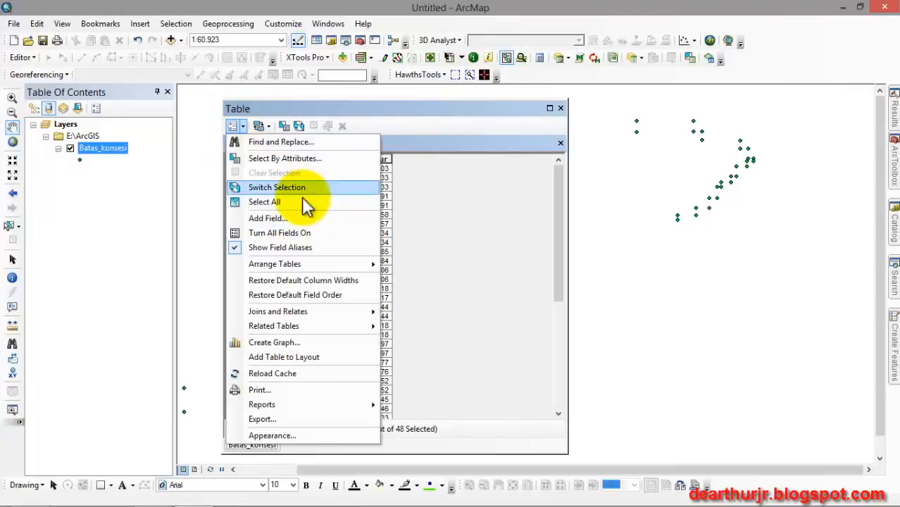
click(264, 203)
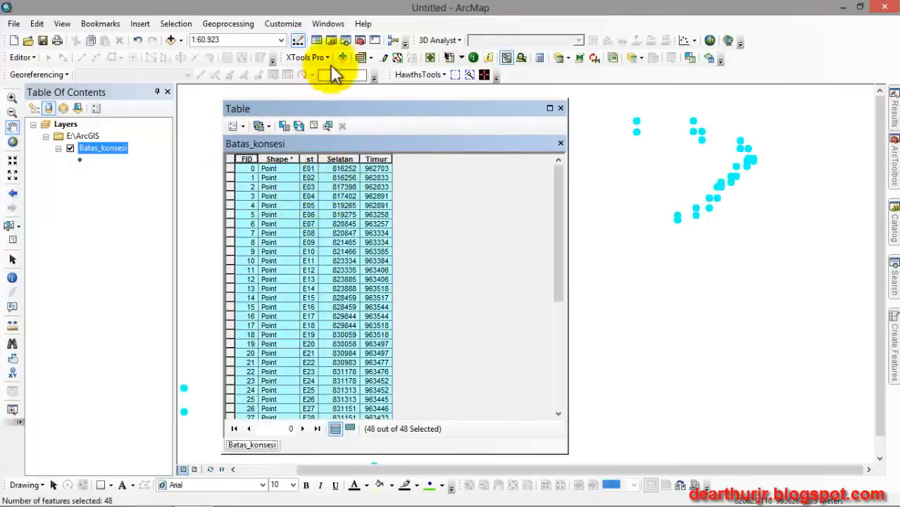
Launch XTools Pro's Make Polygons from Points for the selected points
click(307, 57)
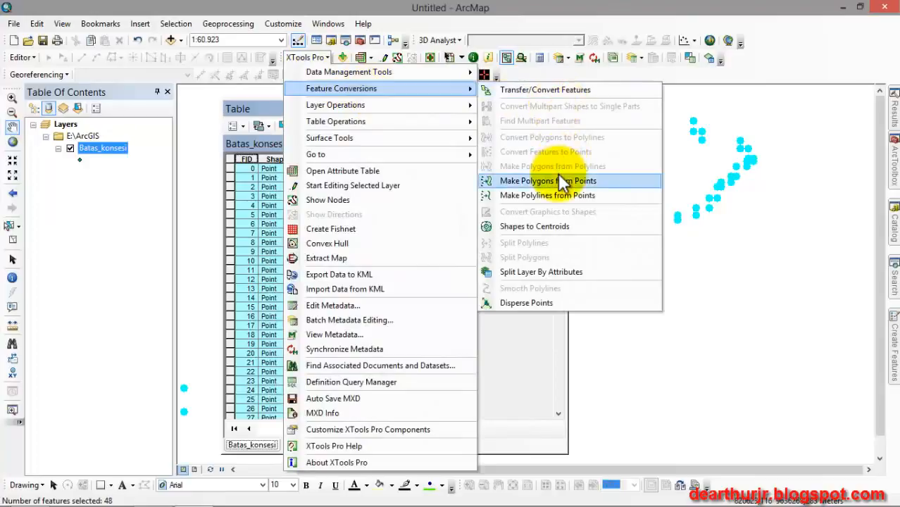
click(548, 180)
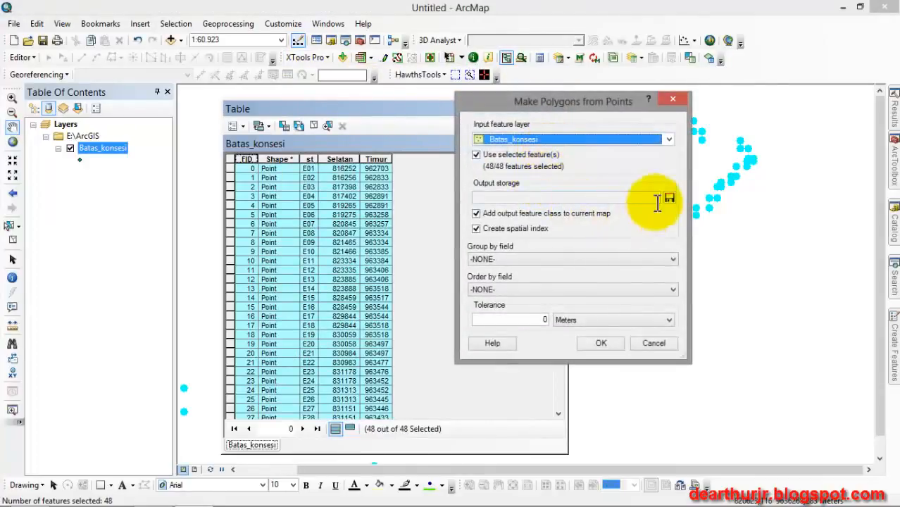
Set the output polygon shapefile to batas_kon in the ArcGIS folder
click(668, 197)
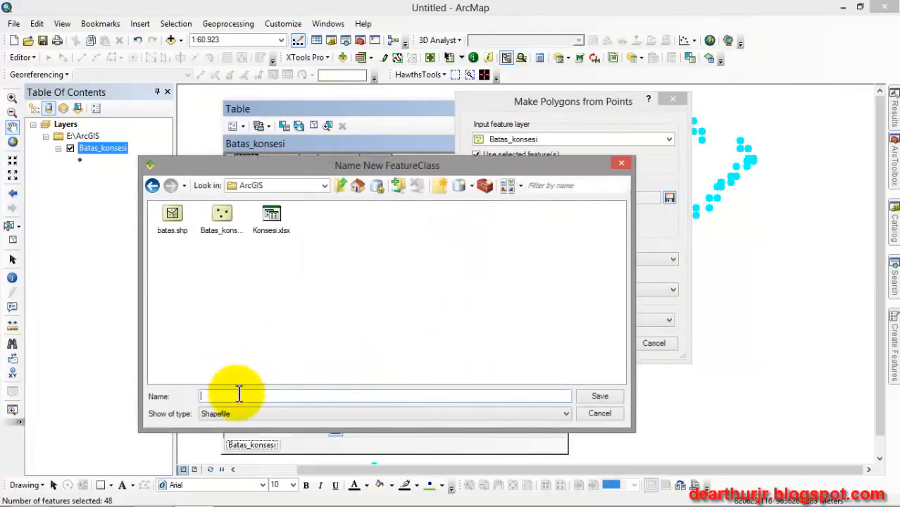
text(batas)
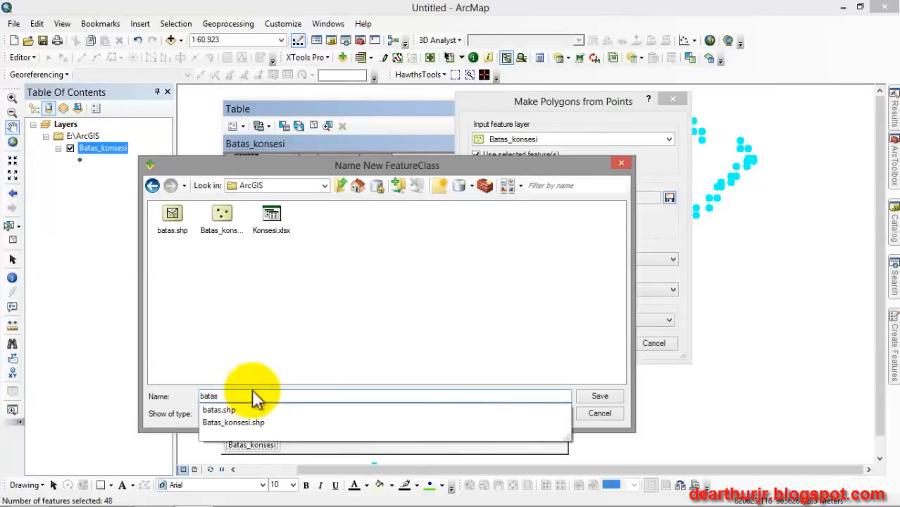
click(233, 423)
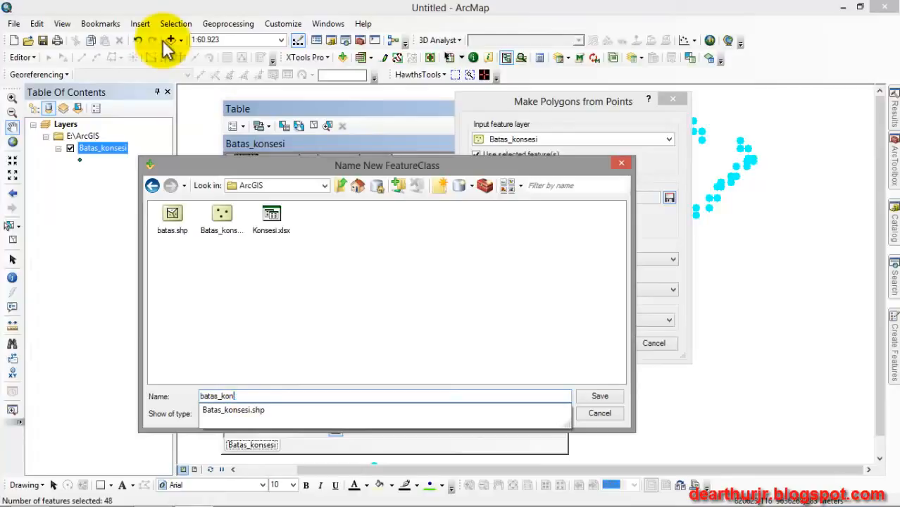
click(384, 414)
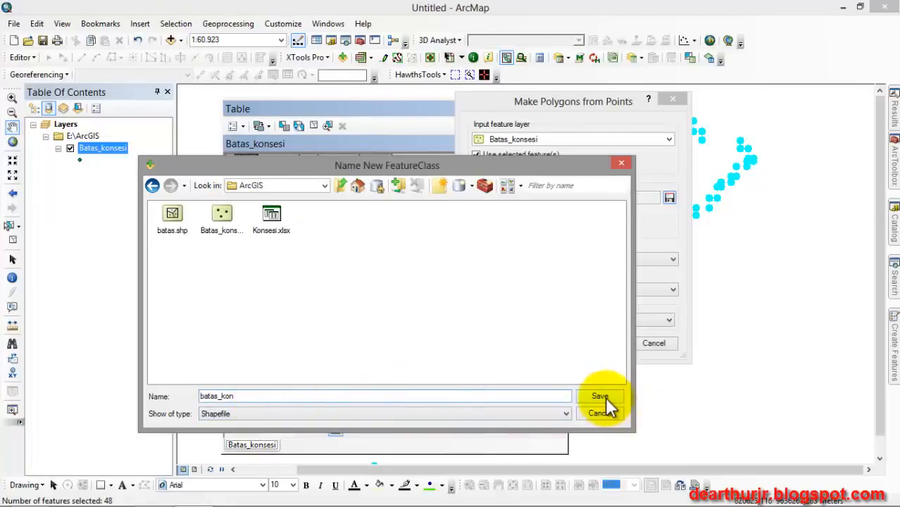
click(600, 396)
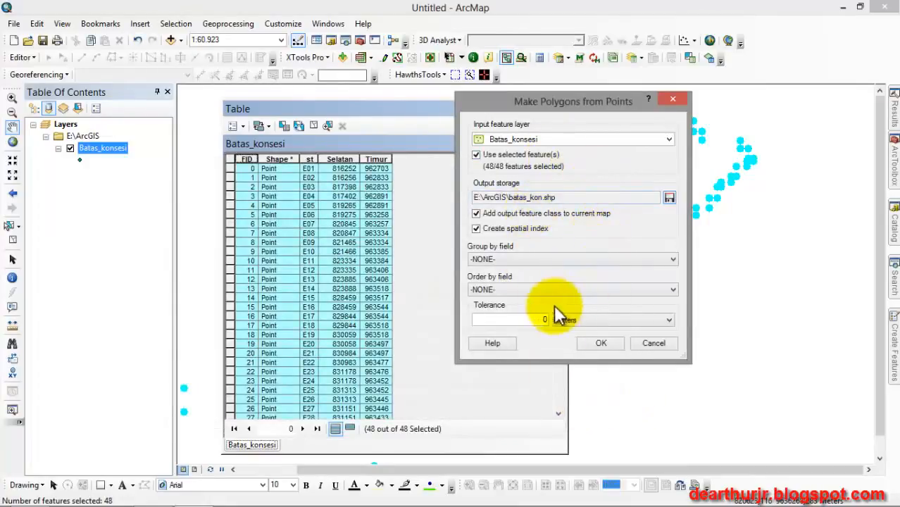
Order the points by the st field and run the polygon conversion
click(670, 290)
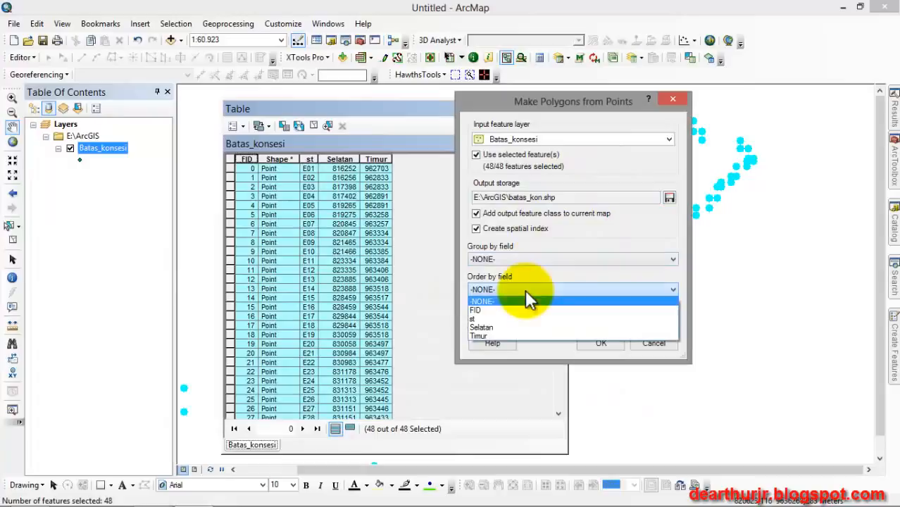
click(476, 310)
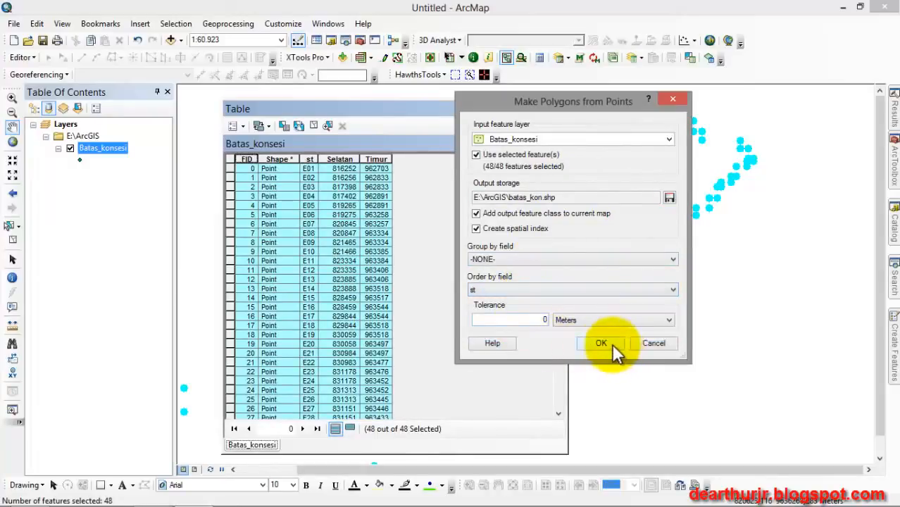
click(600, 344)
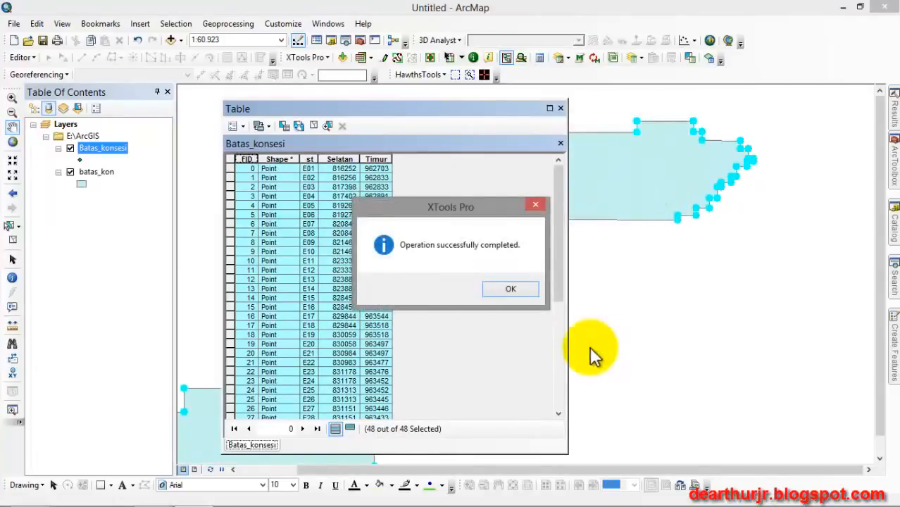
Dismiss the XTools Pro success message, close the table and pan across the batas_kon polygon
click(510, 288)
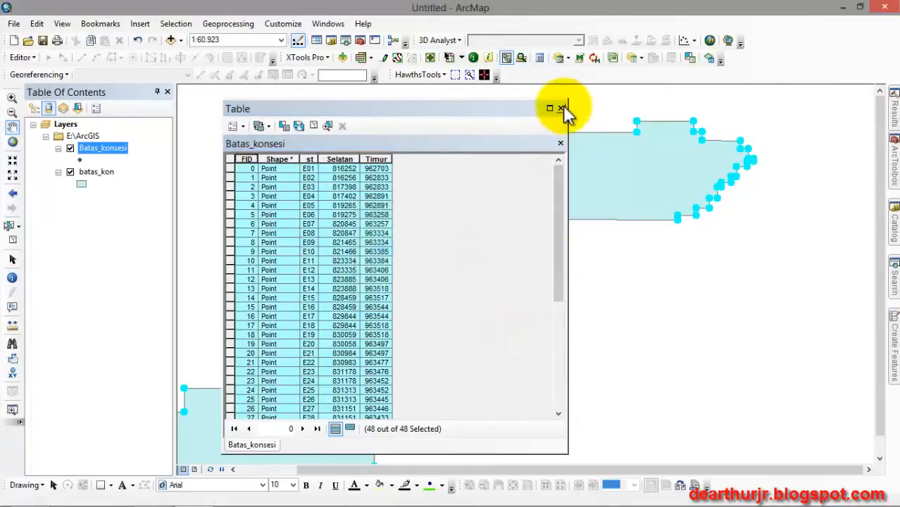
click(561, 107)
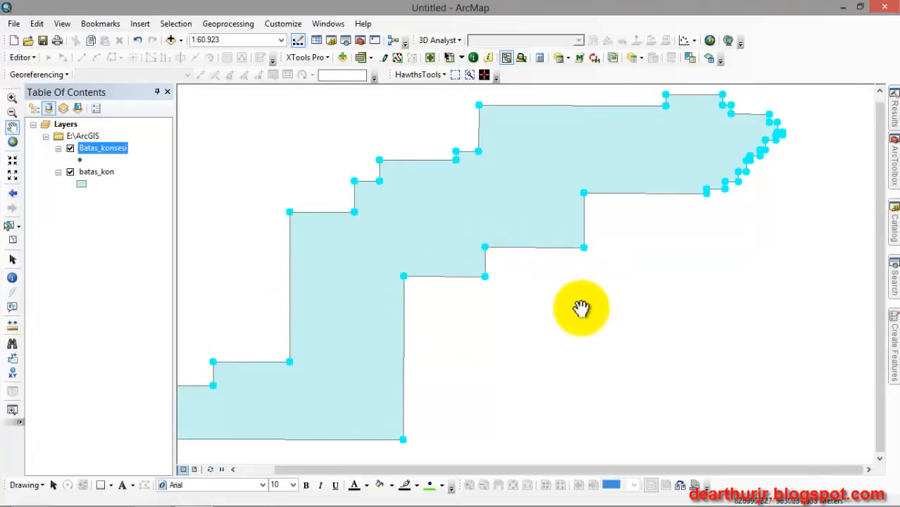
drag(580, 310, 668, 255)
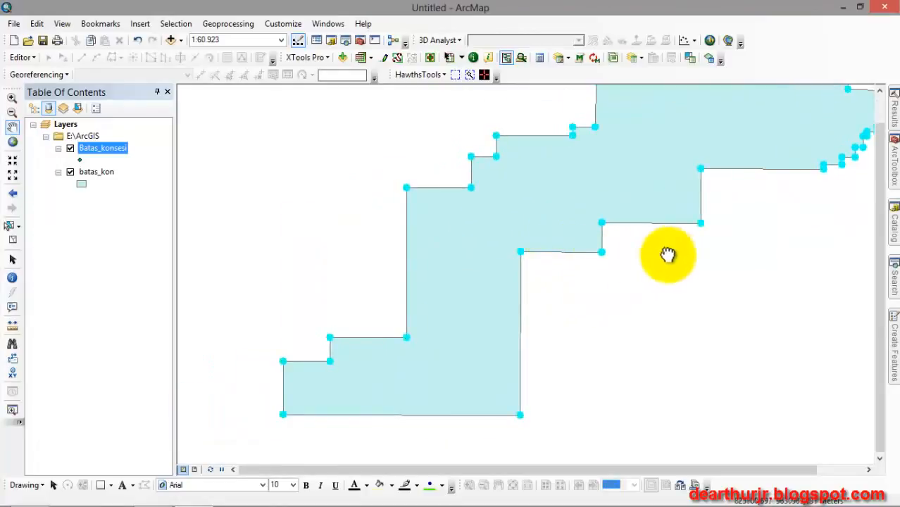
drag(668, 255, 500, 174)
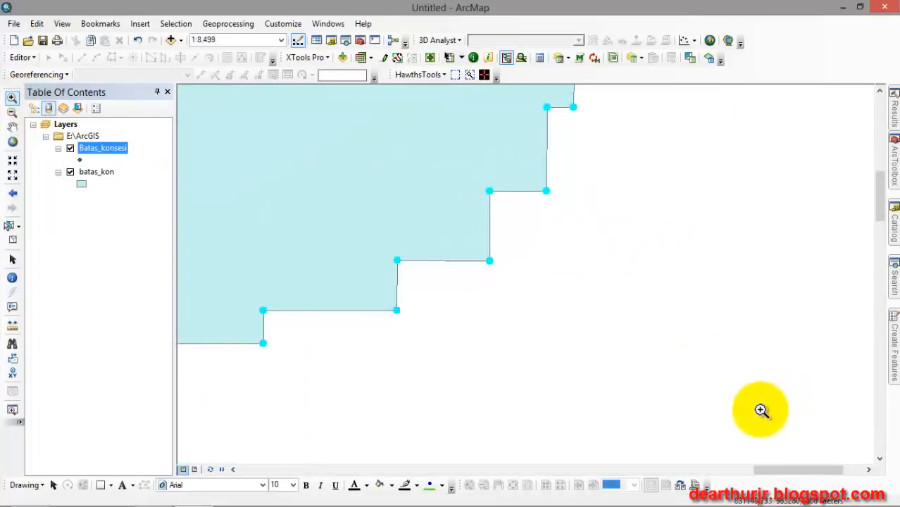
mouse_move(12, 134)
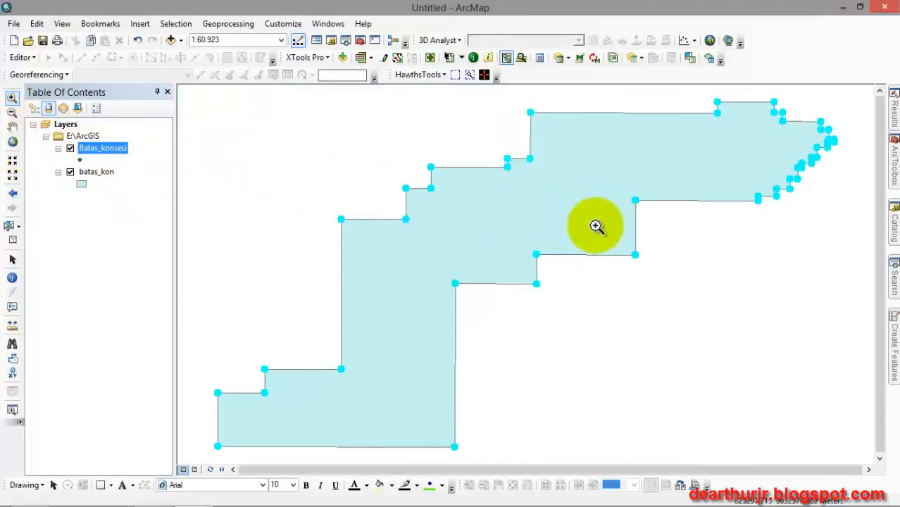
mouse_move(742, 355)
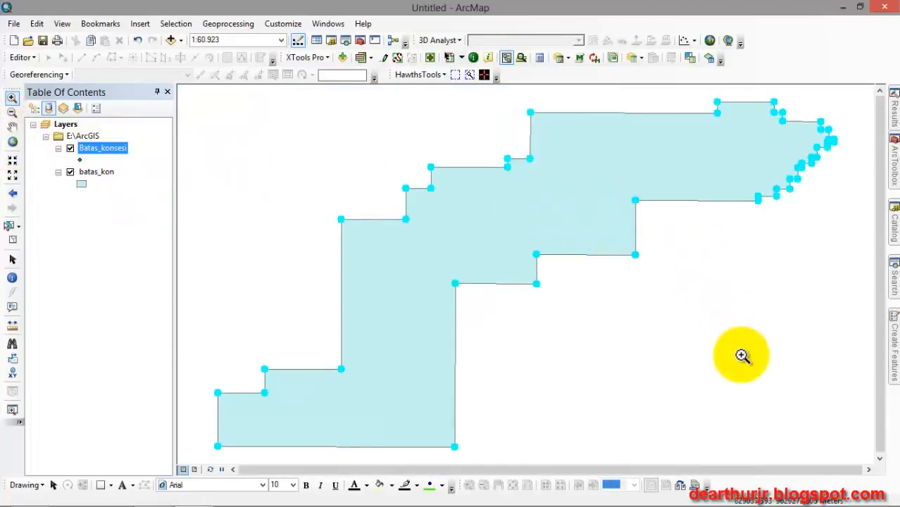